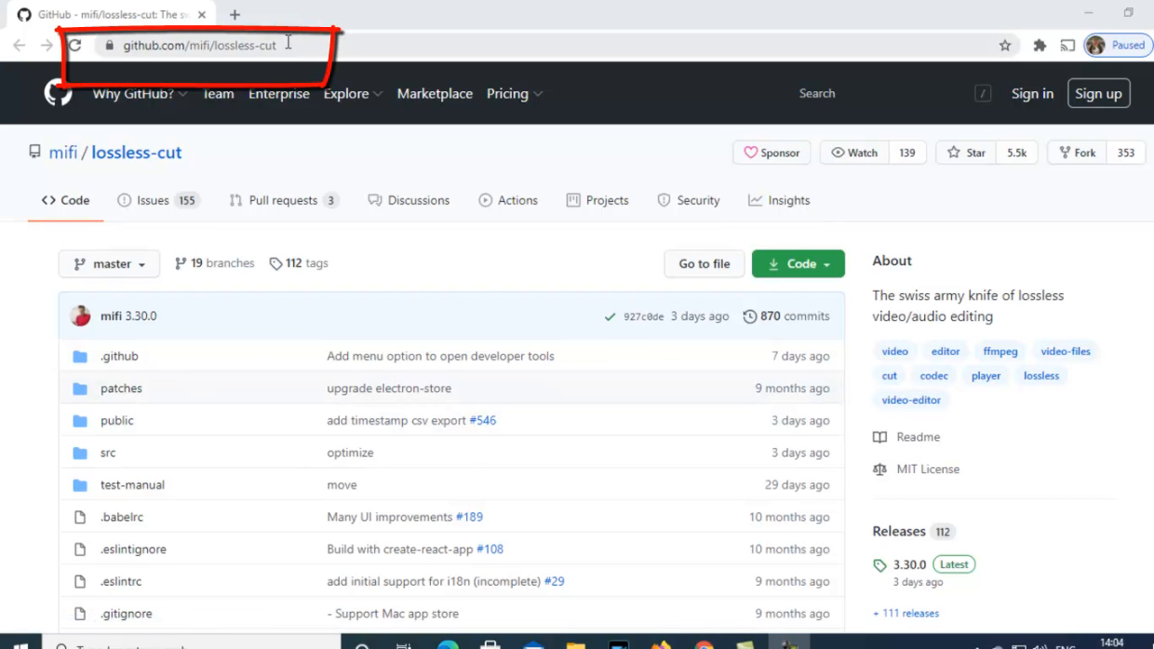
mouse_move(292, 52)
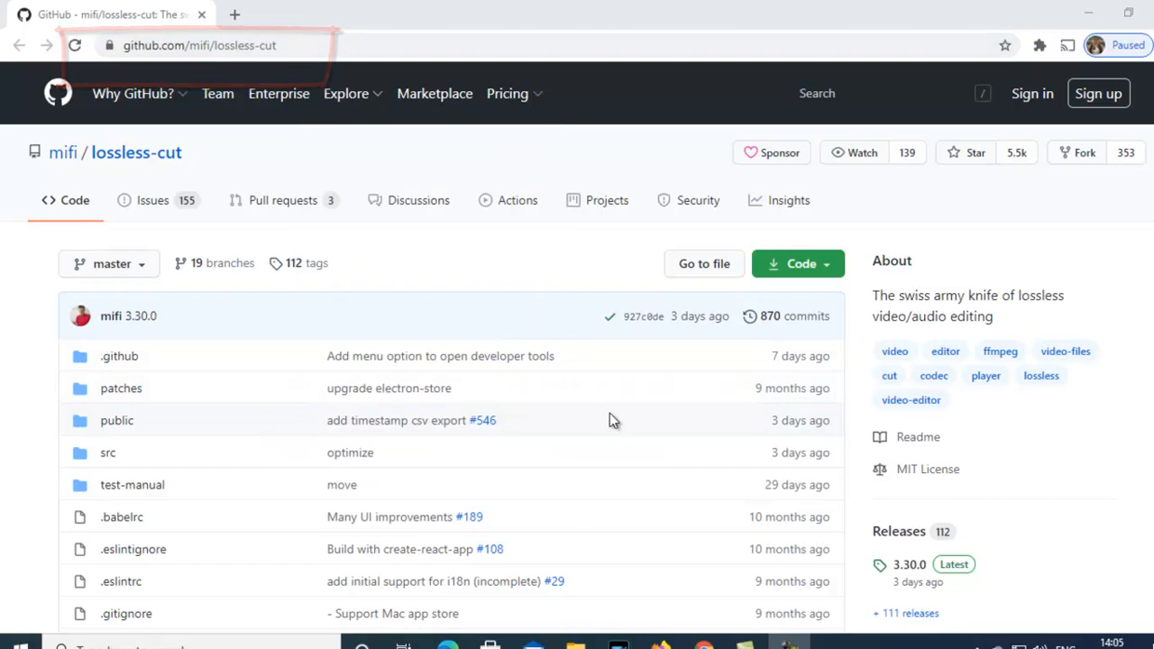
Step: Scroll the LosslessCut README down to the Download section's Windows executable link
scroll("down", 3)
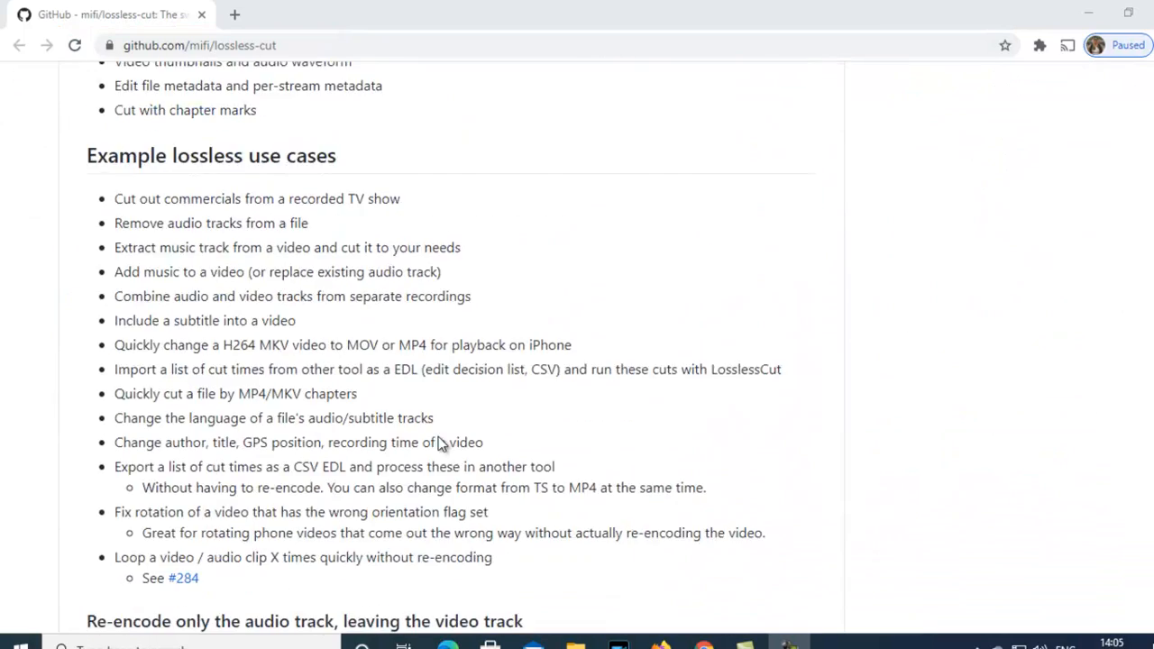
scroll("down", 3)
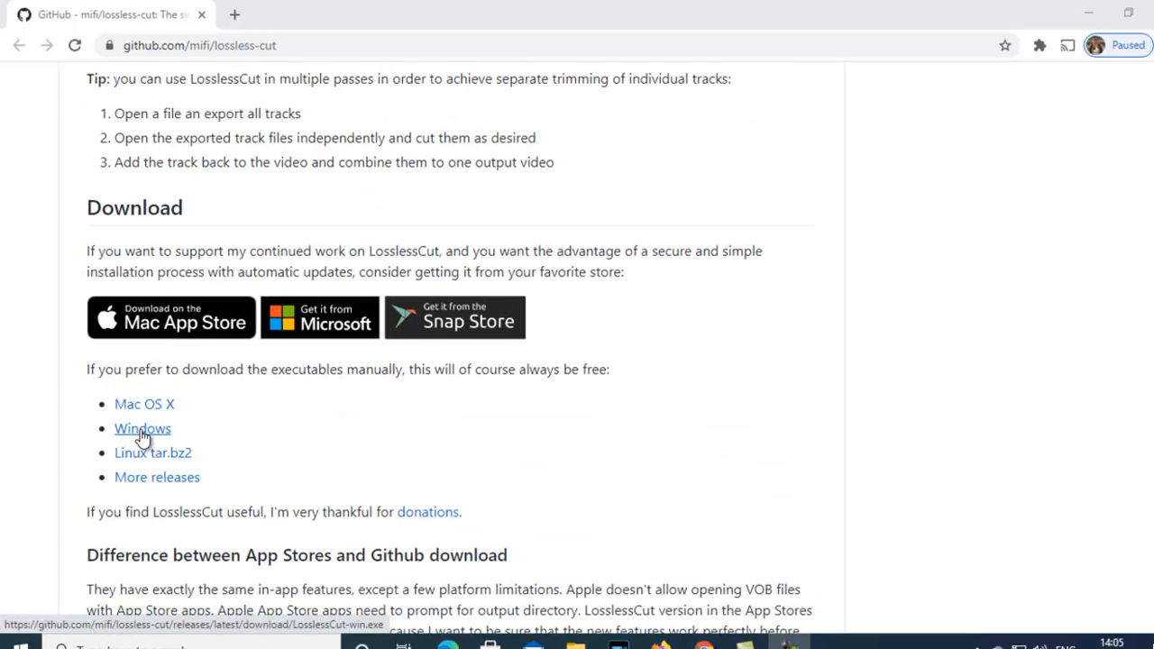
mouse_move(317, 401)
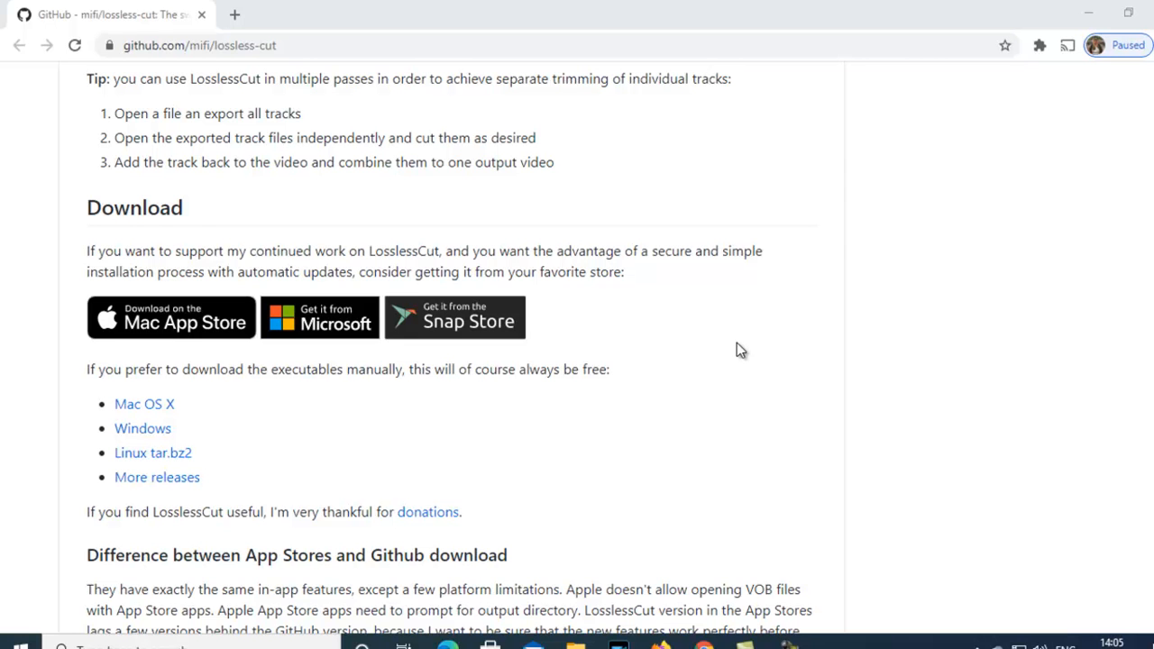
mouse_move(635, 569)
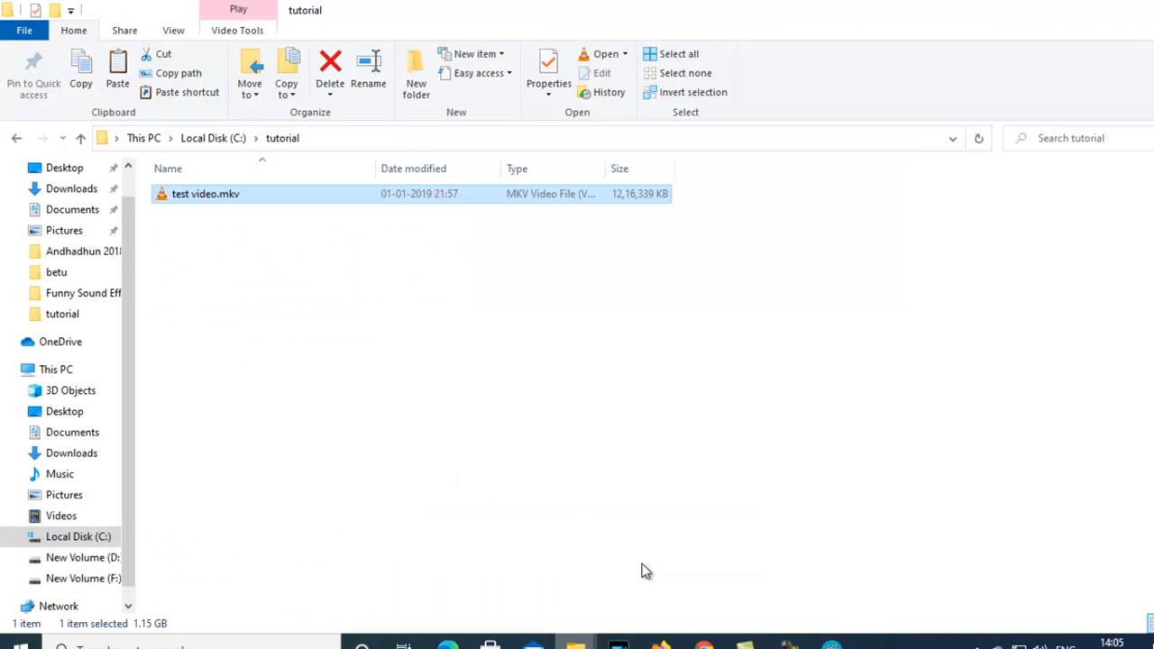
mouse_move(346, 257)
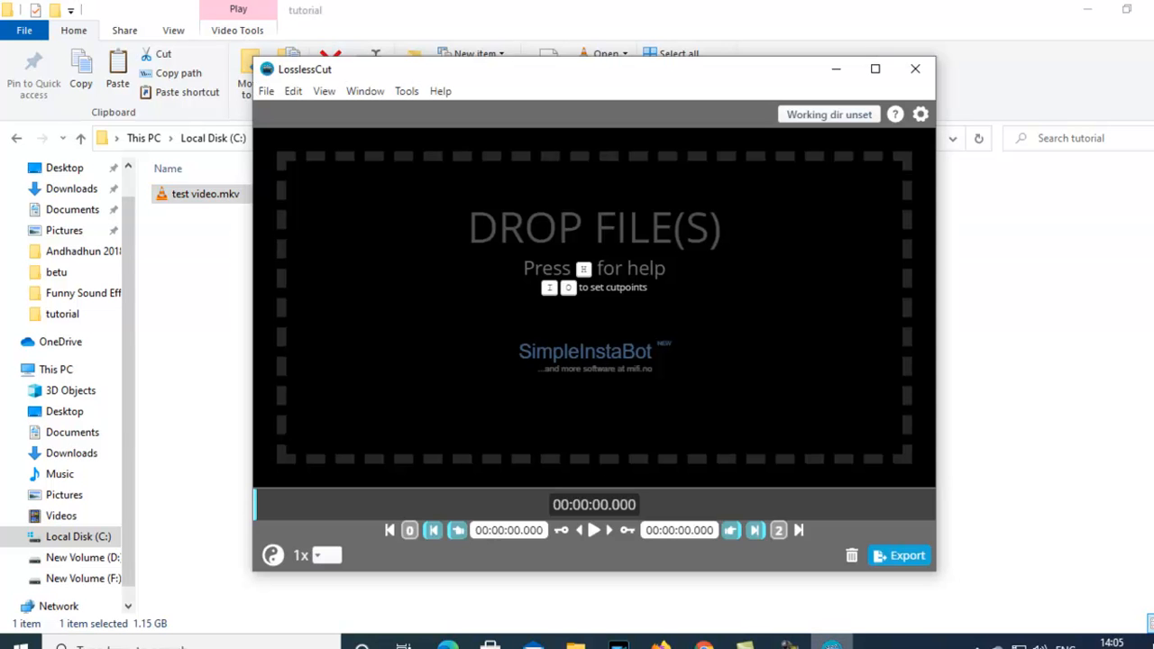
Step: Drop test video.mkv from the tutorial folder into LosslessCut
left_click(205, 193)
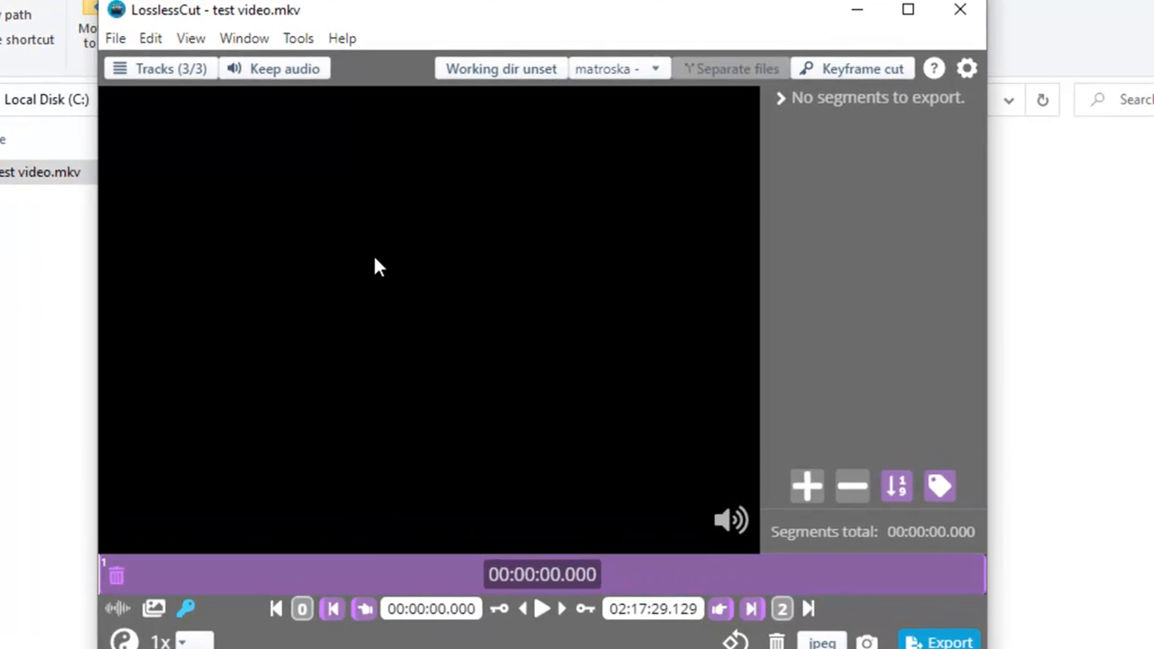
mouse_move(124, 50)
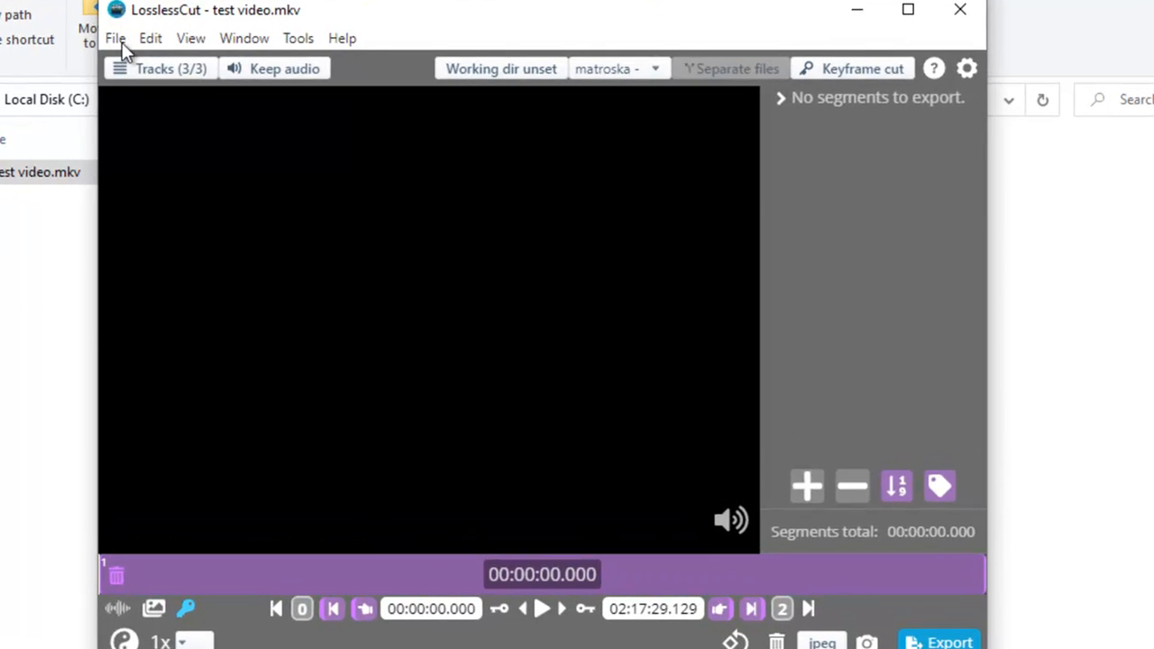
Step: Run File > Extract all streams, dismiss the success message, and close LosslessCut
left_click(114, 38)
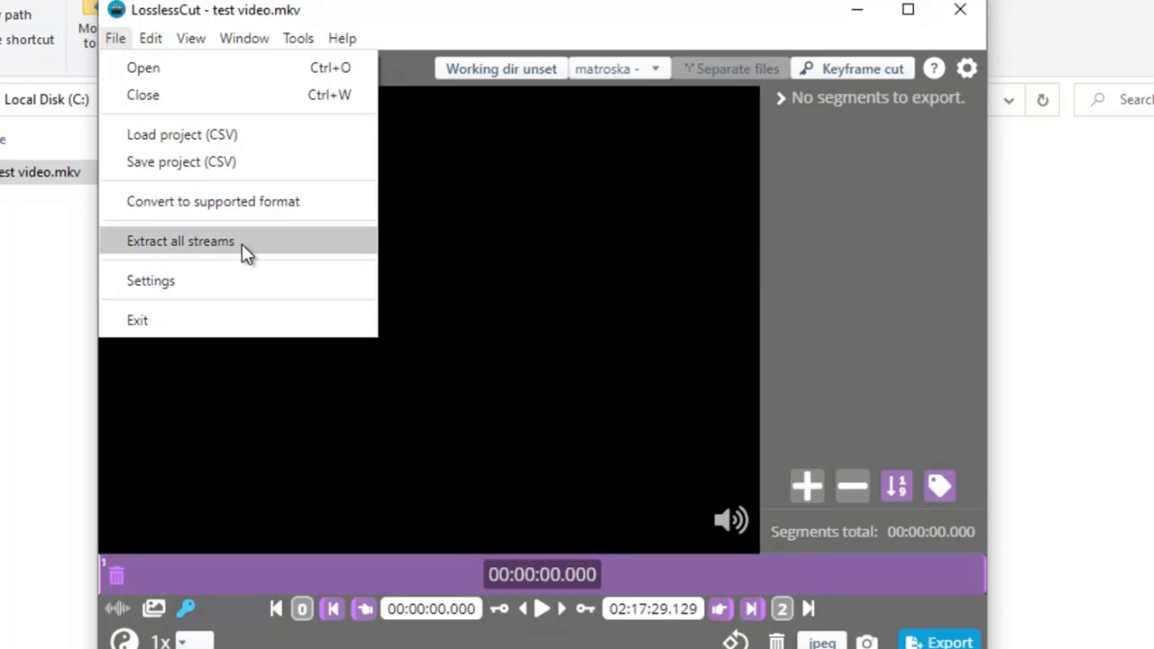
left_click(180, 241)
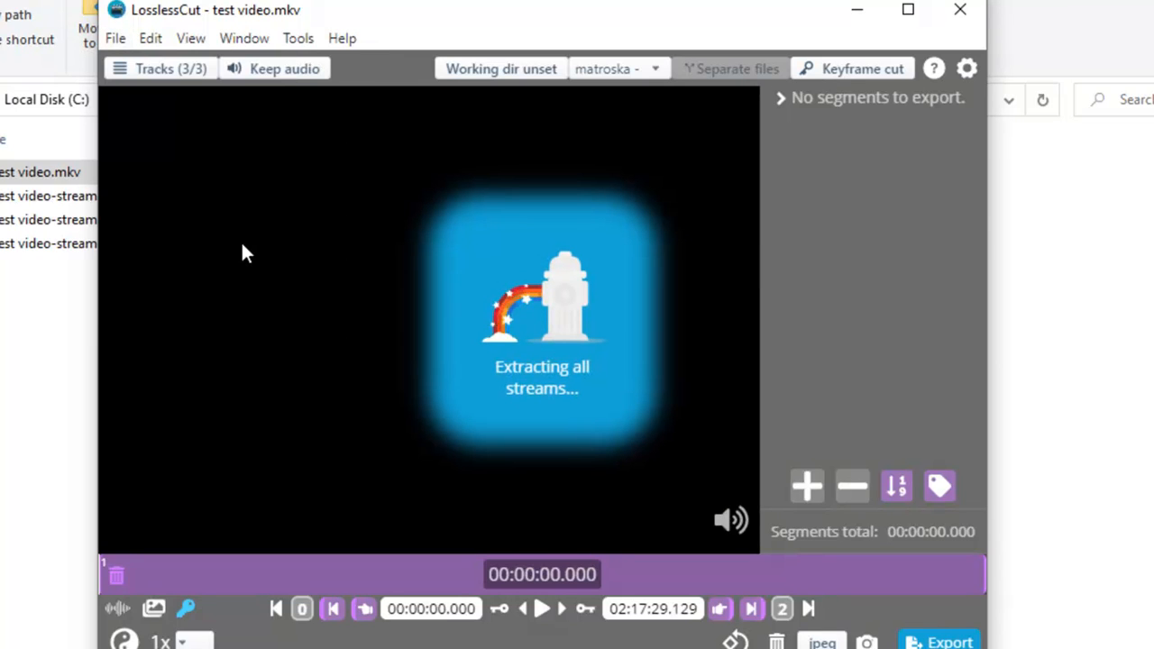
mouse_move(237, 209)
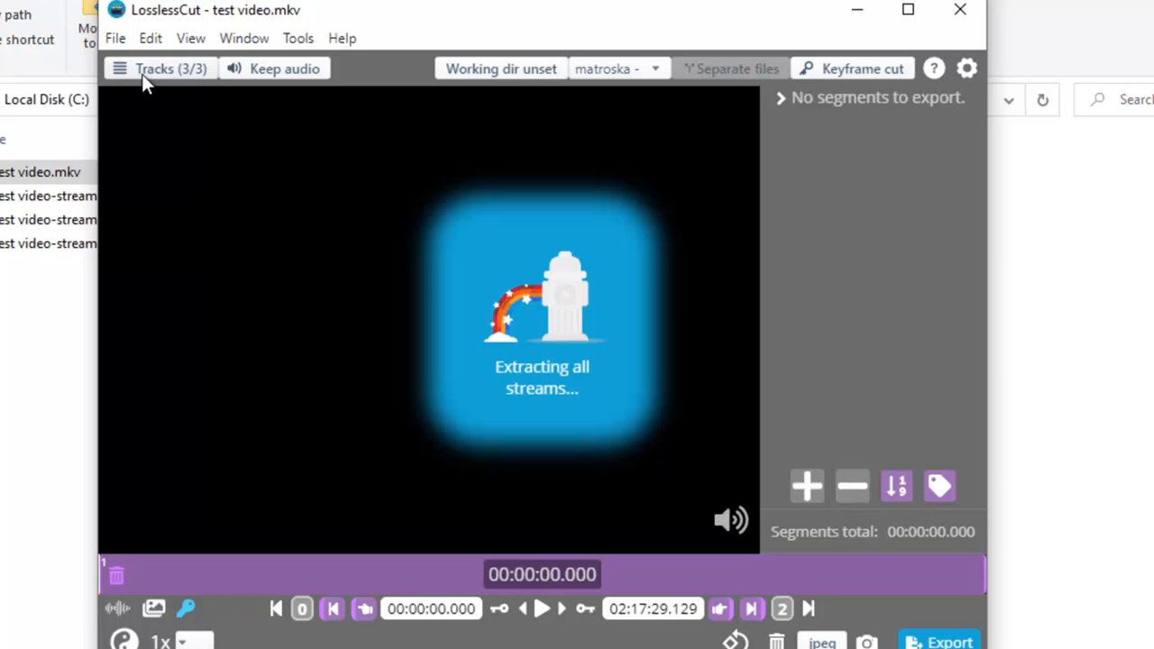
mouse_move(205, 234)
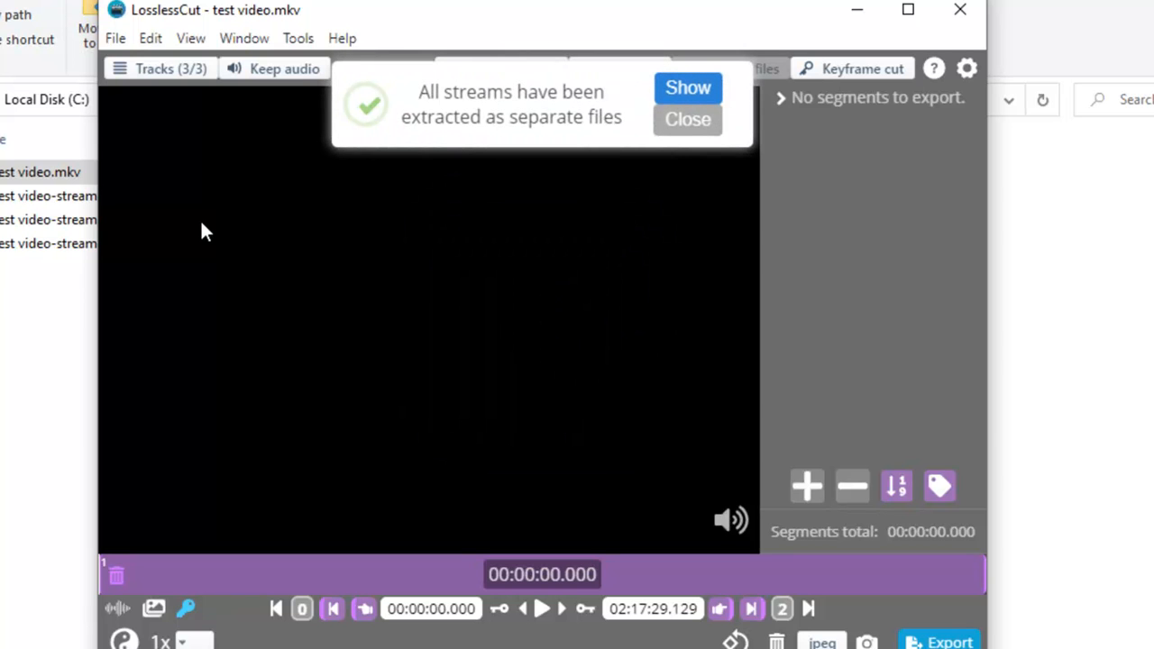
mouse_move(595, 124)
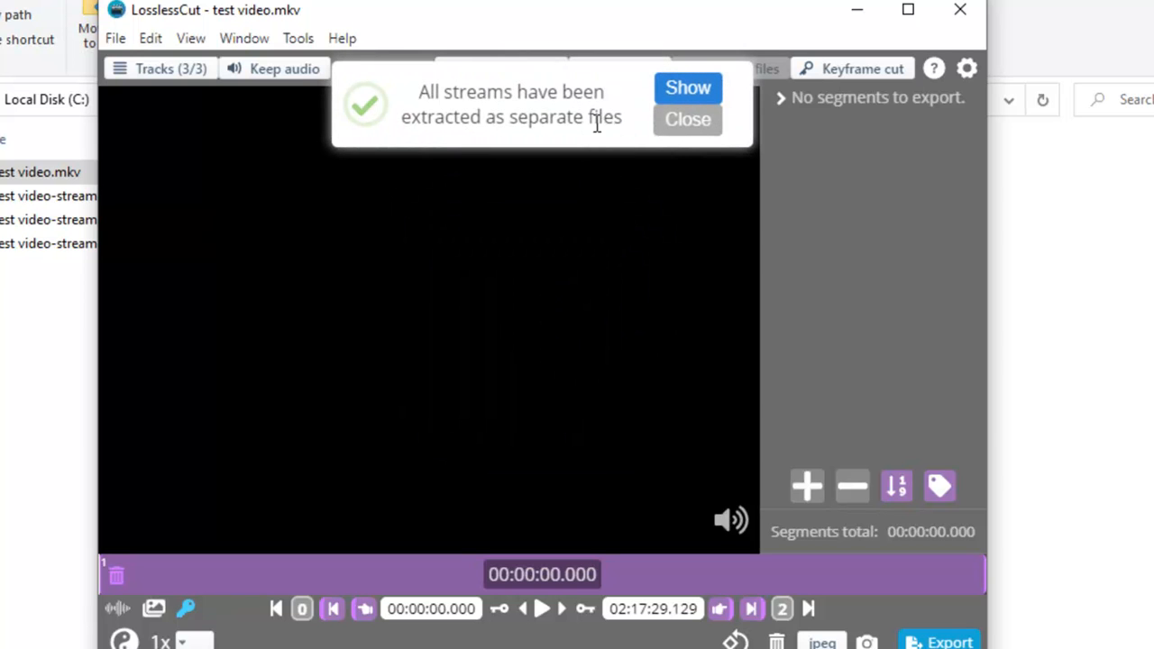
left_click(687, 119)
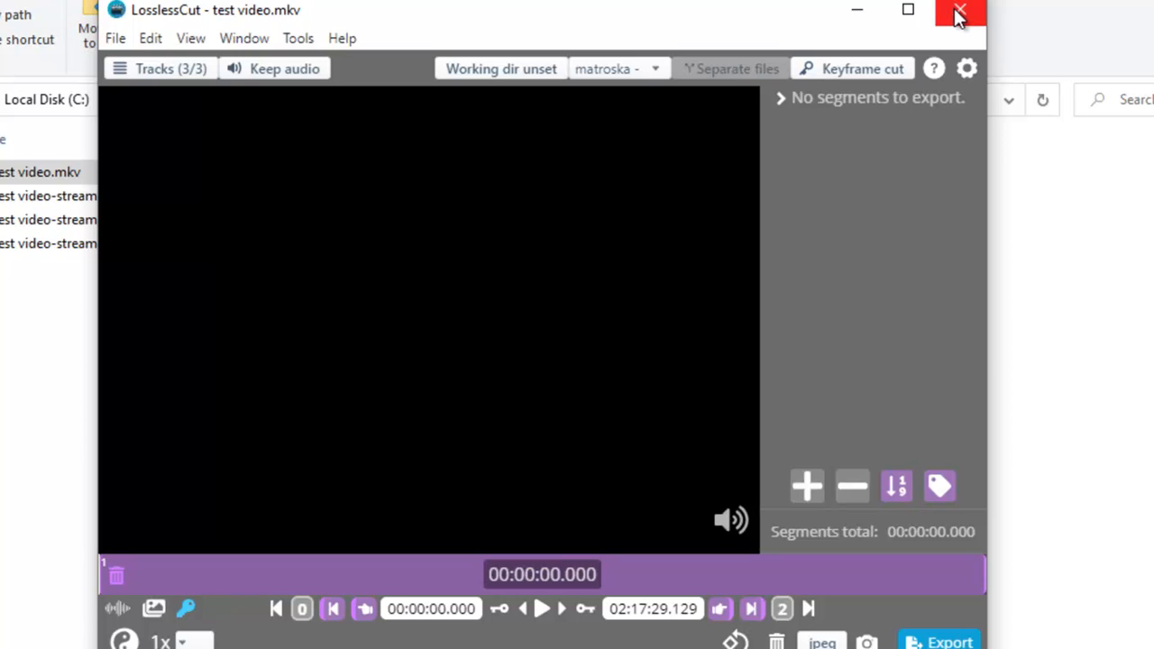
left_click(958, 13)
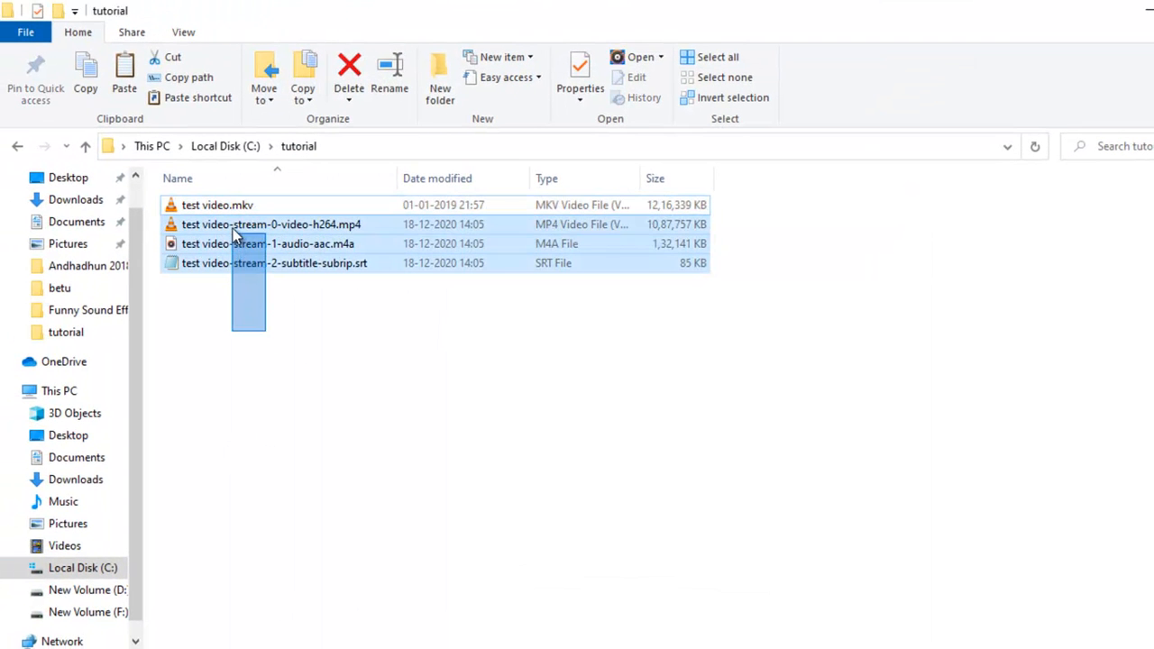
left_click(217, 204)
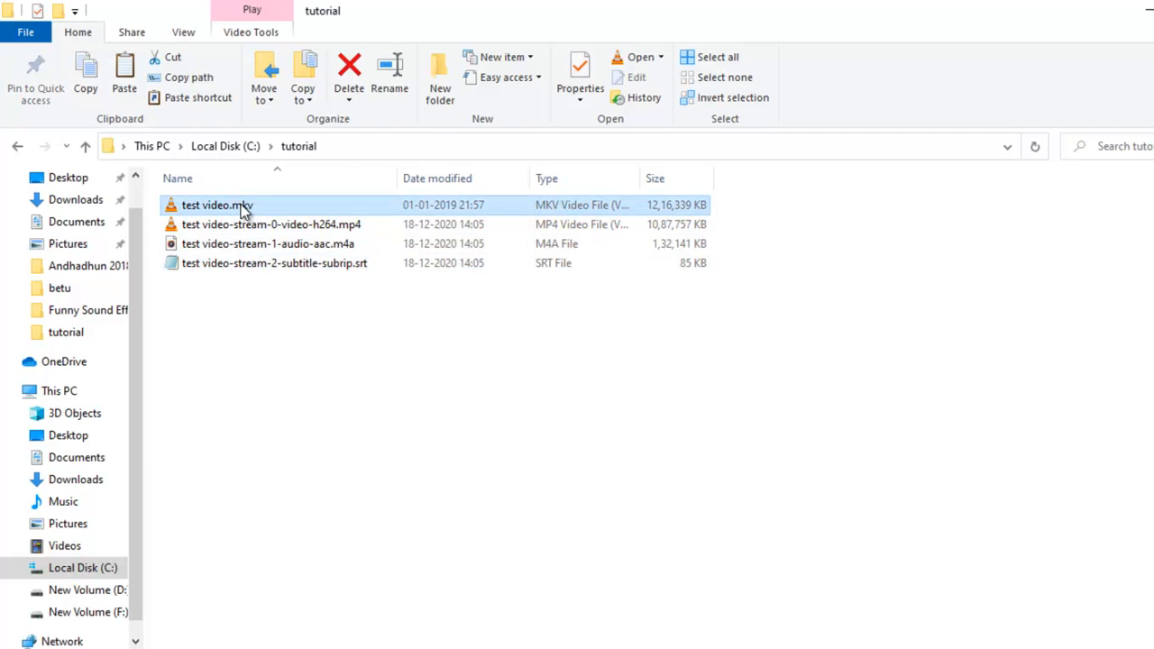
mouse_move(510, 372)
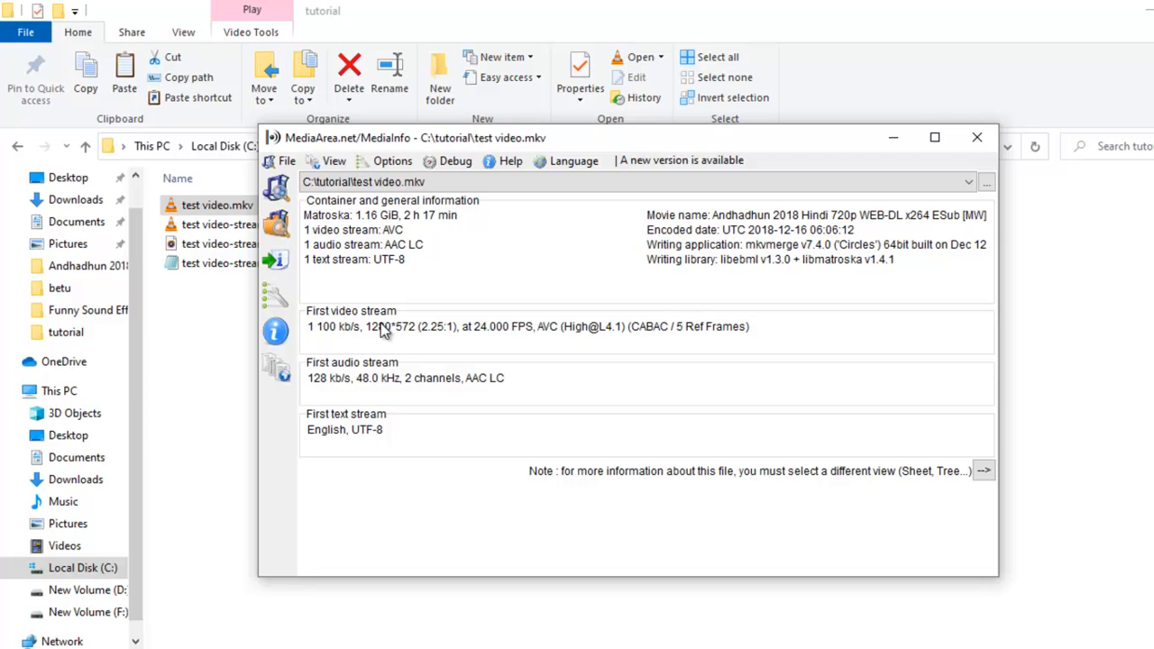
mouse_move(378, 450)
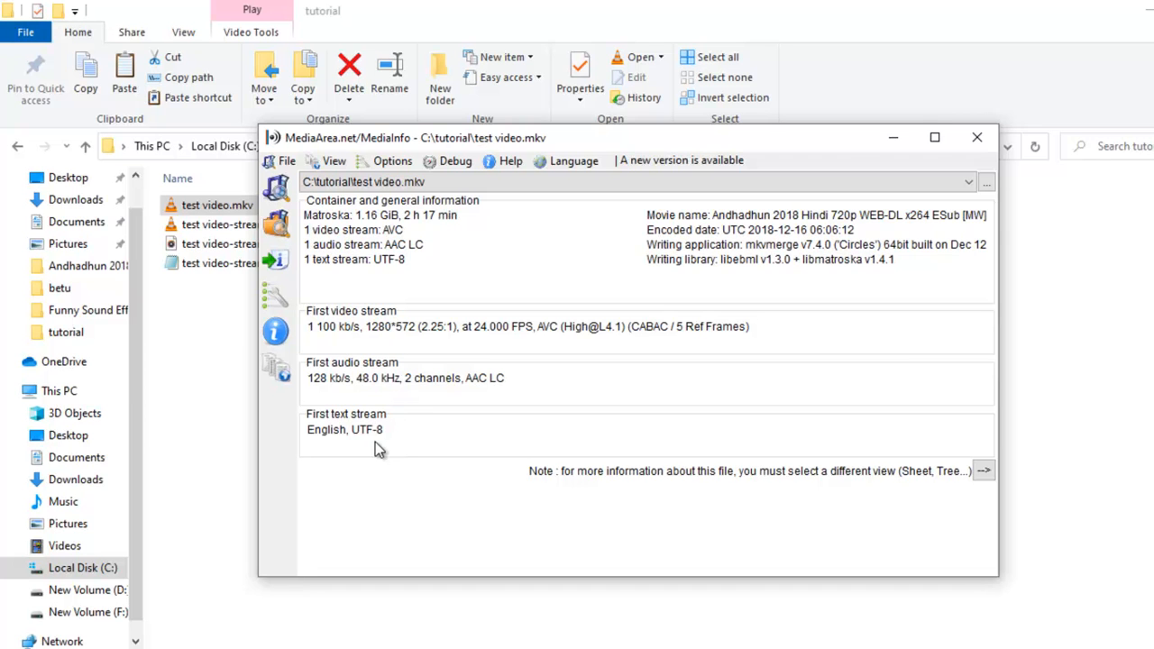
left_click(976, 136)
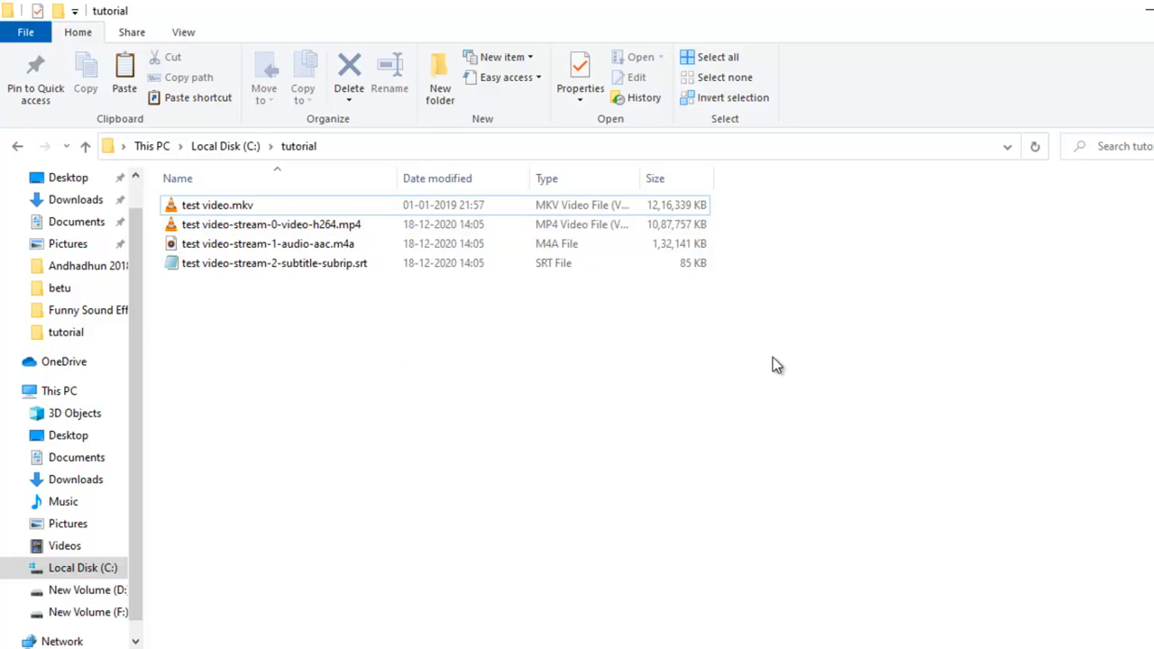
mouse_move(749, 596)
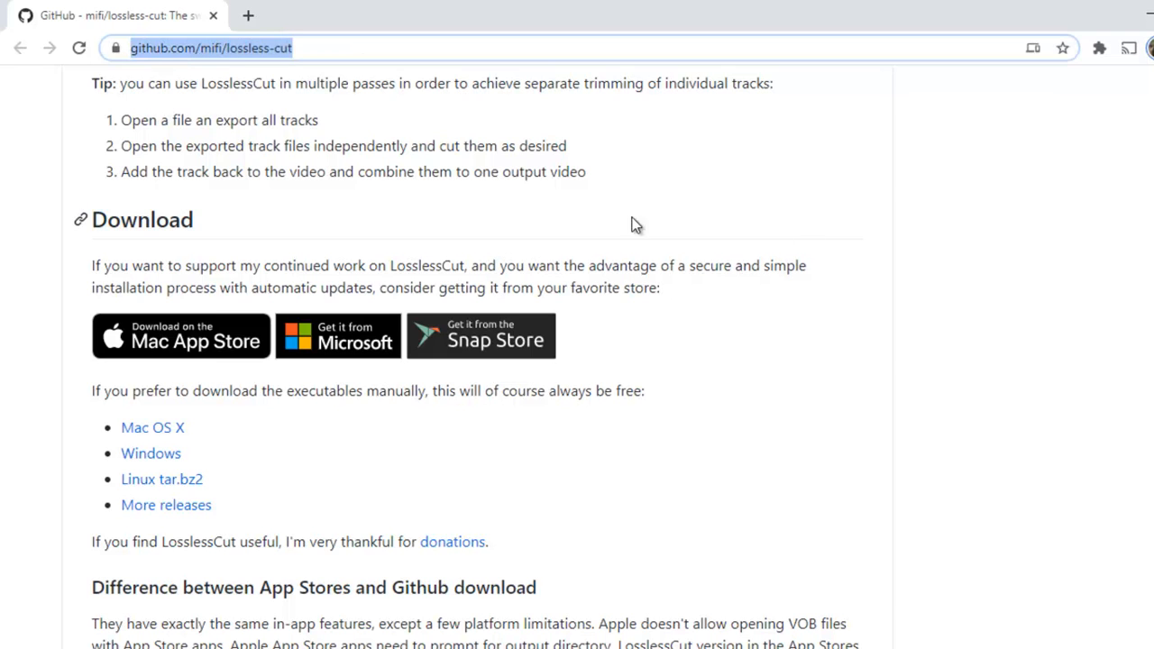
mouse_move(817, 464)
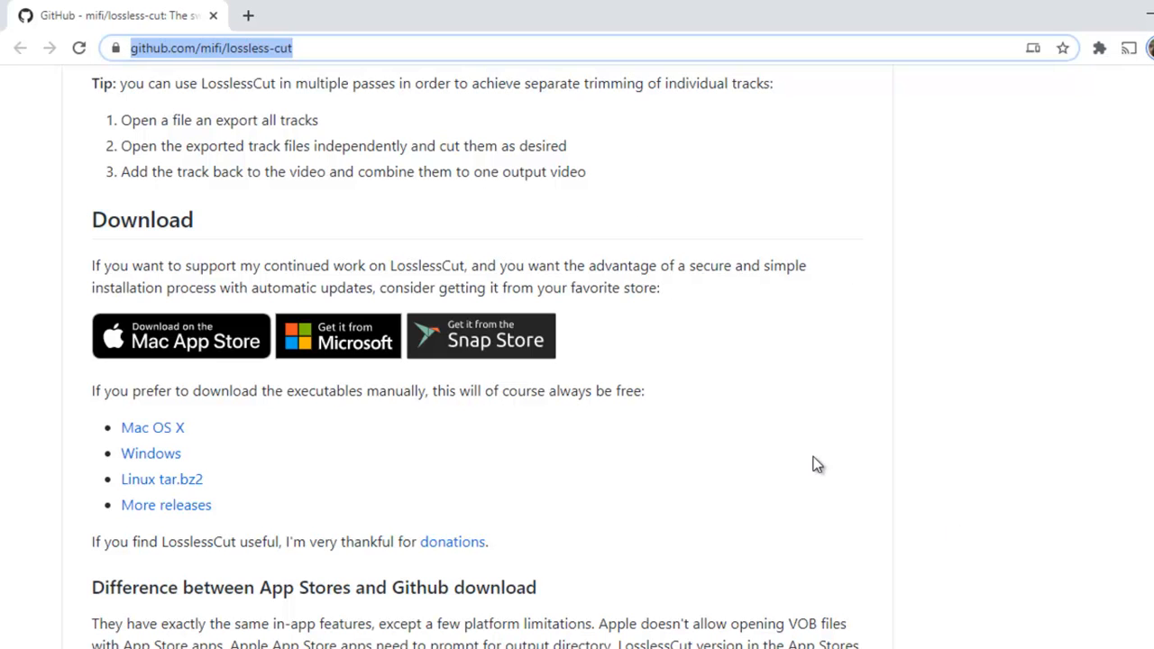